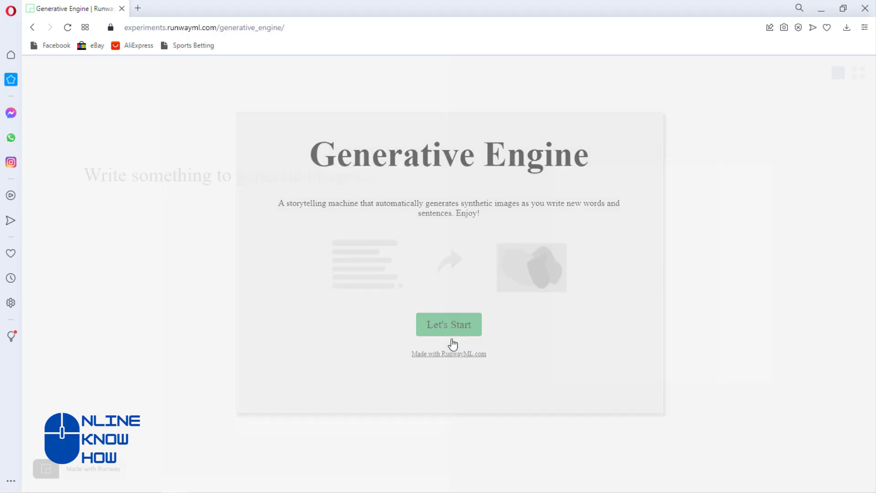
Start the storytelling demo and generate an image for 'A lonely path in the desert'
left_click(448, 324)
type("A lonely path in the desert")
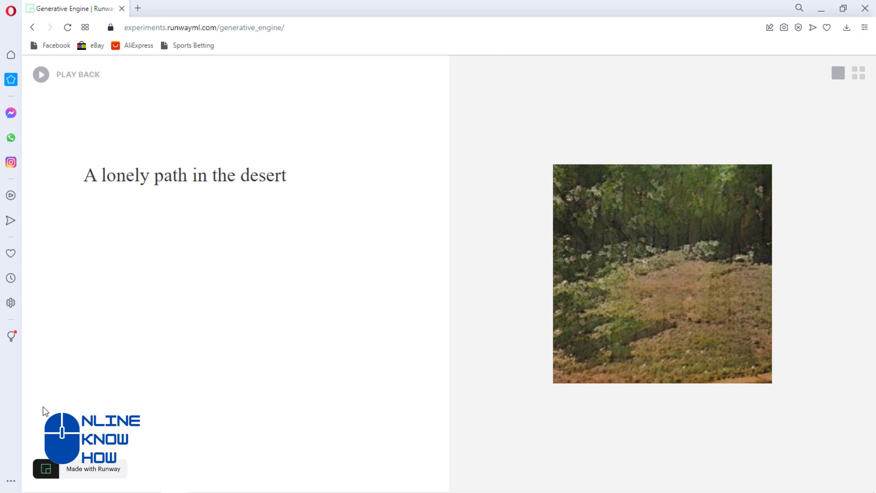
left_click(286, 174)
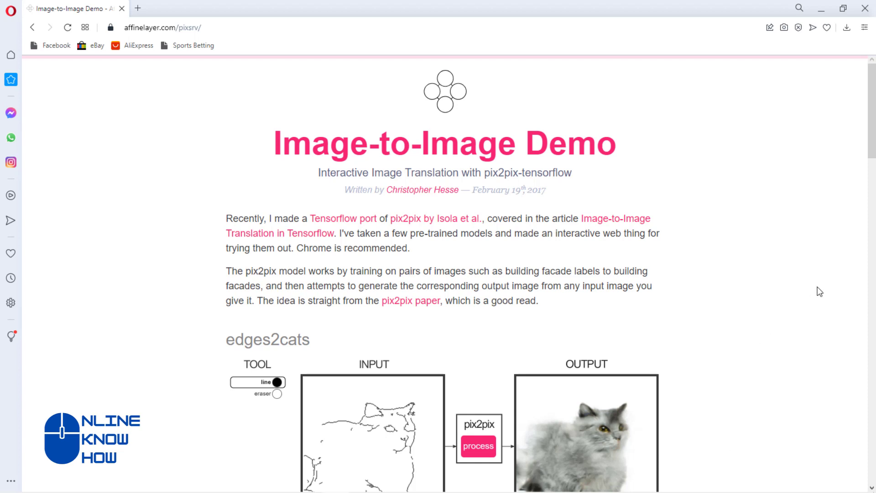
mouse_move(816, 304)
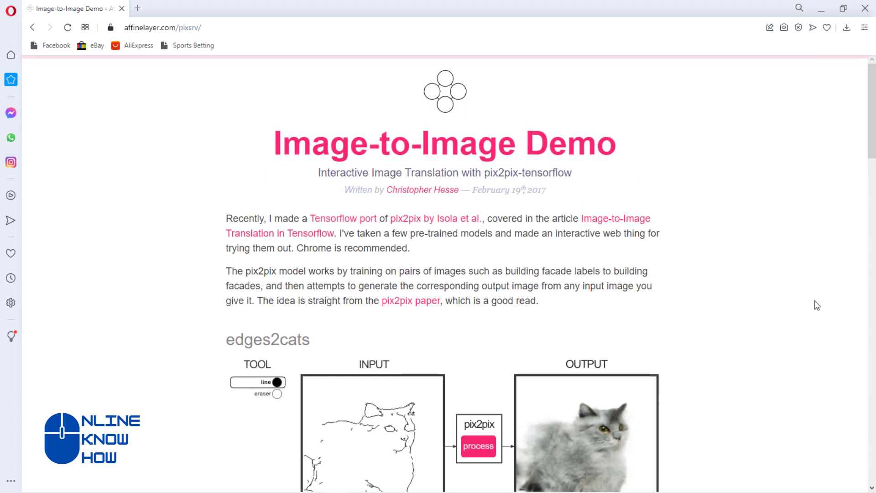
scroll("down", 3)
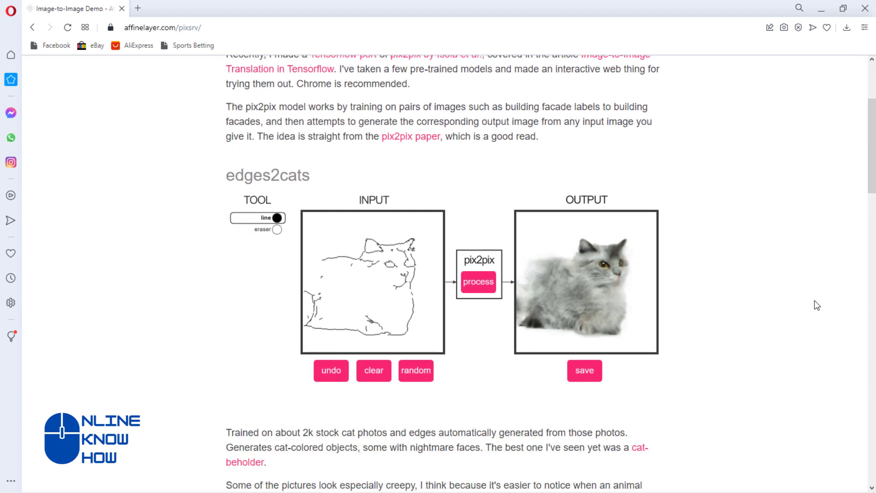
scroll("down", 3)
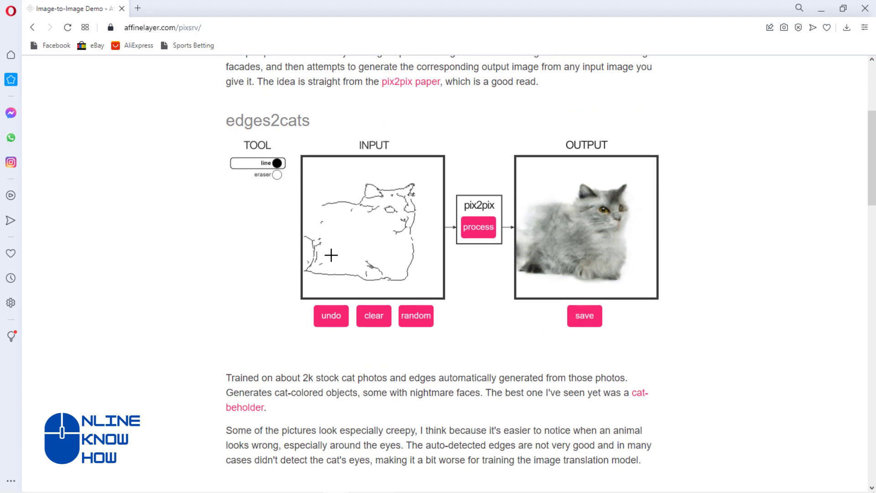
mouse_move(691, 270)
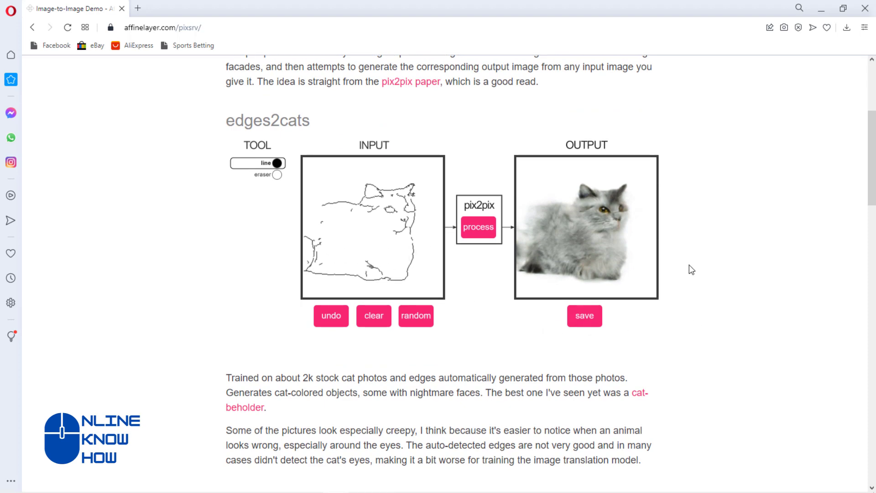
scroll("down", 3)
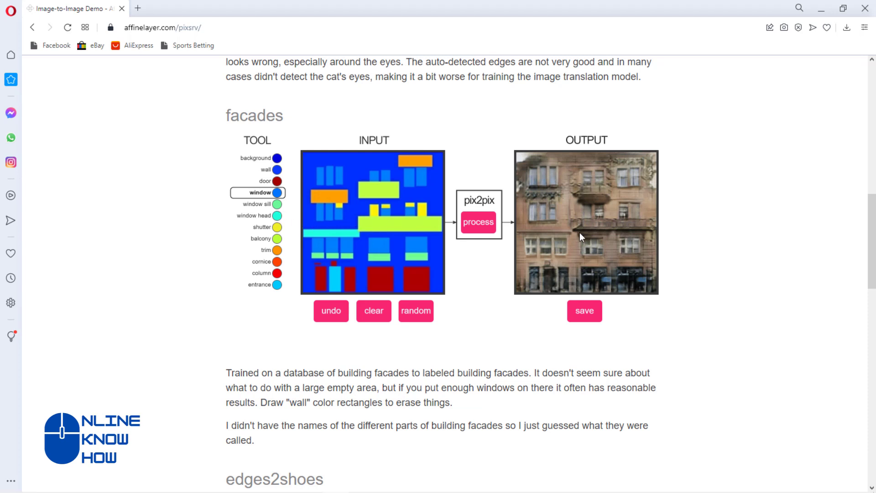
mouse_move(258, 143)
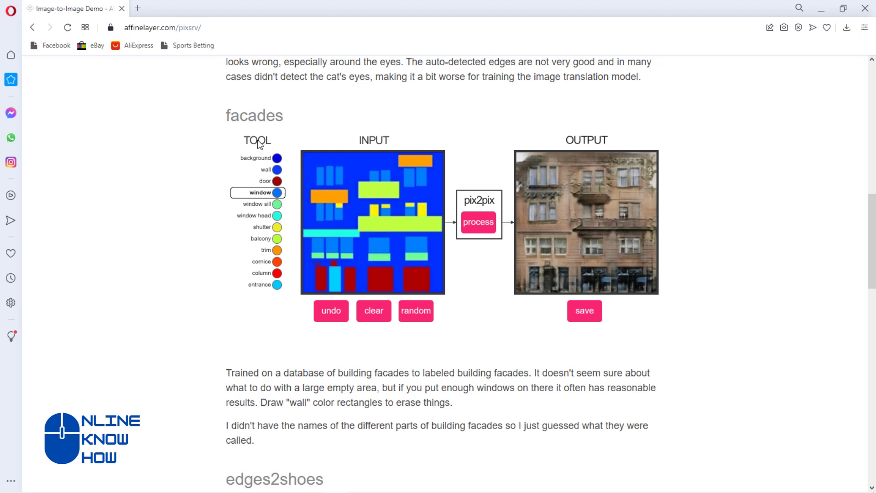
mouse_move(682, 266)
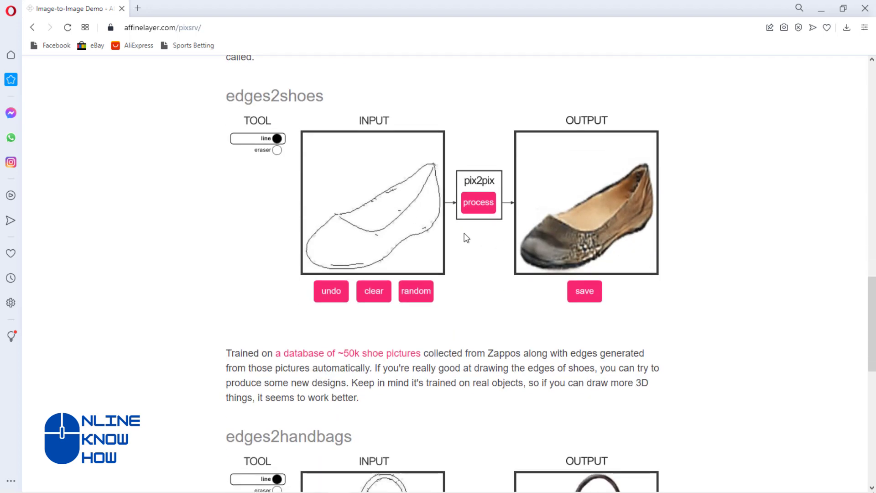
mouse_move(711, 239)
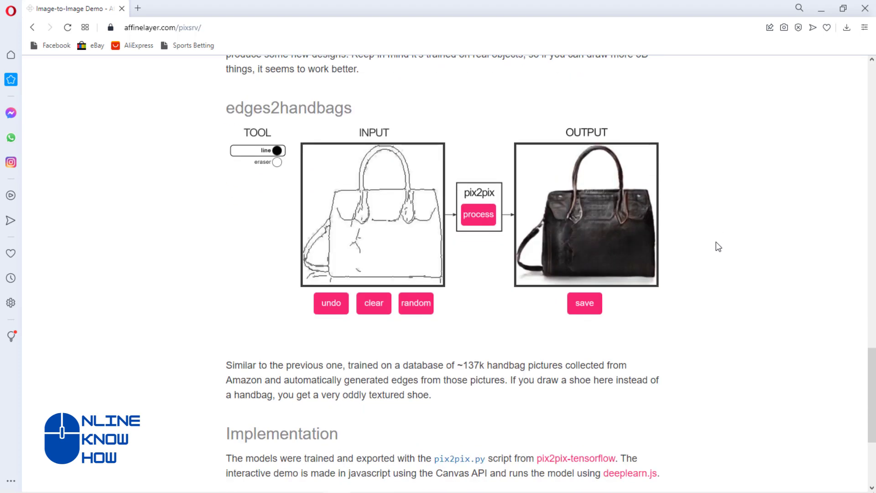
scroll("down", 3)
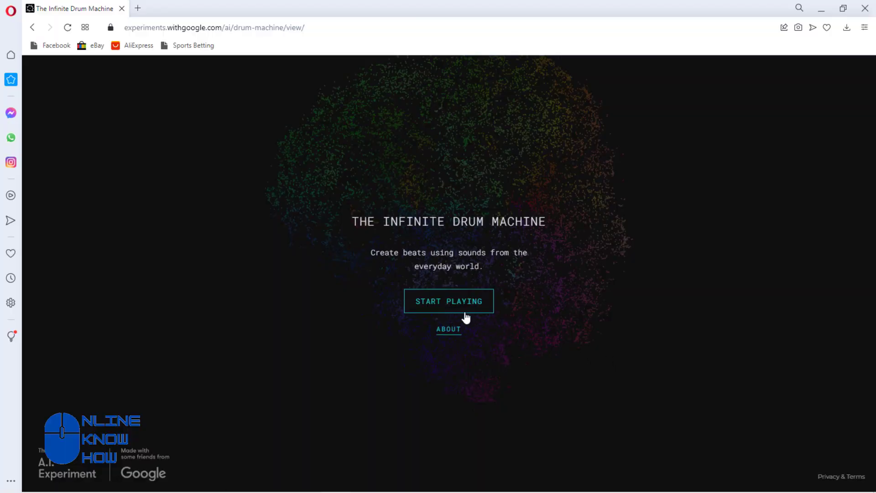
Start the drum machine, filter sounds to the OUTDOOR tag, and play the beat
left_click(448, 301)
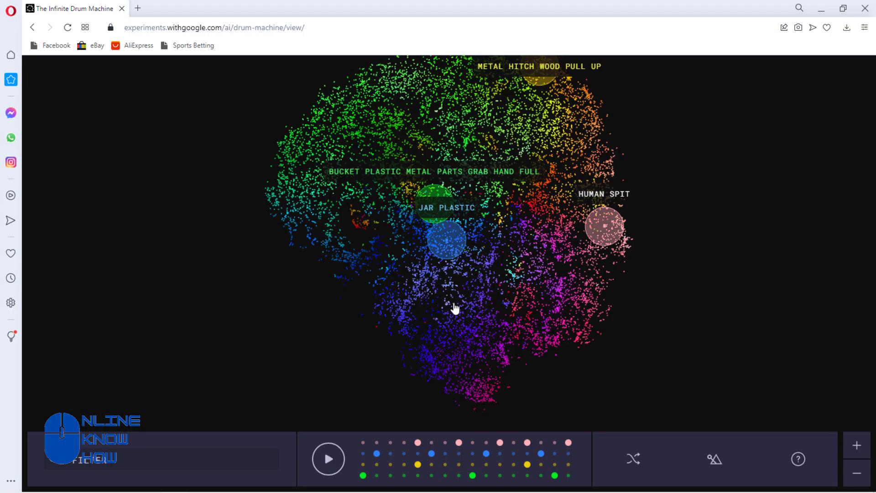
mouse_move(551, 208)
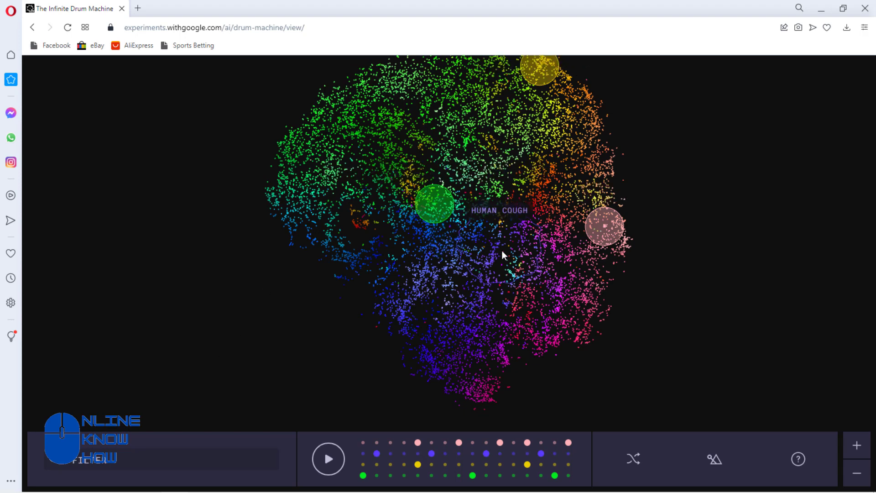
mouse_move(550, 308)
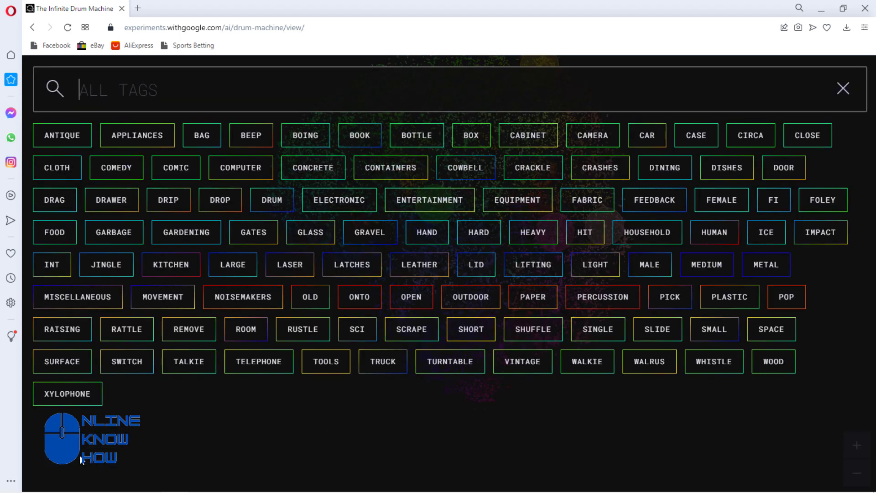
left_click(647, 135)
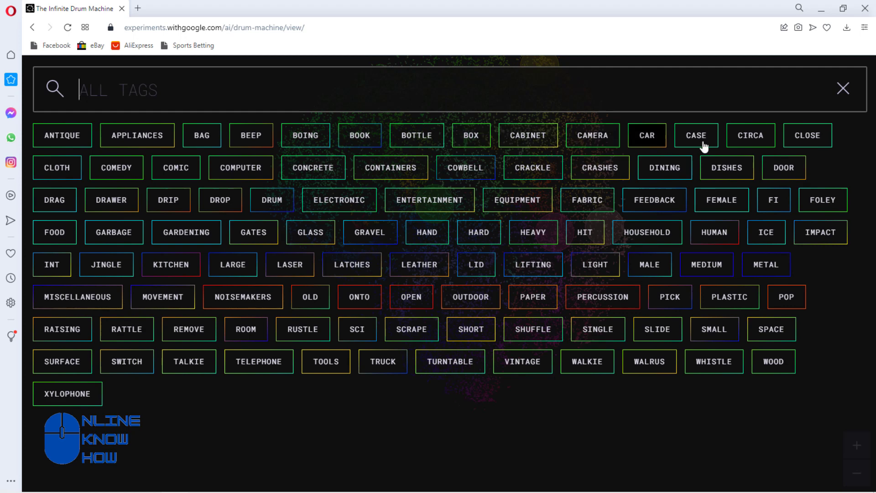
mouse_move(533, 297)
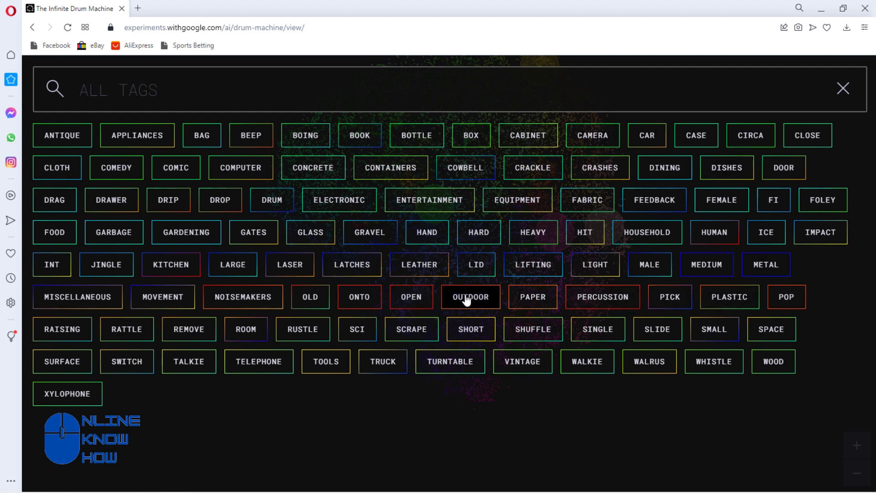
left_click(470, 297)
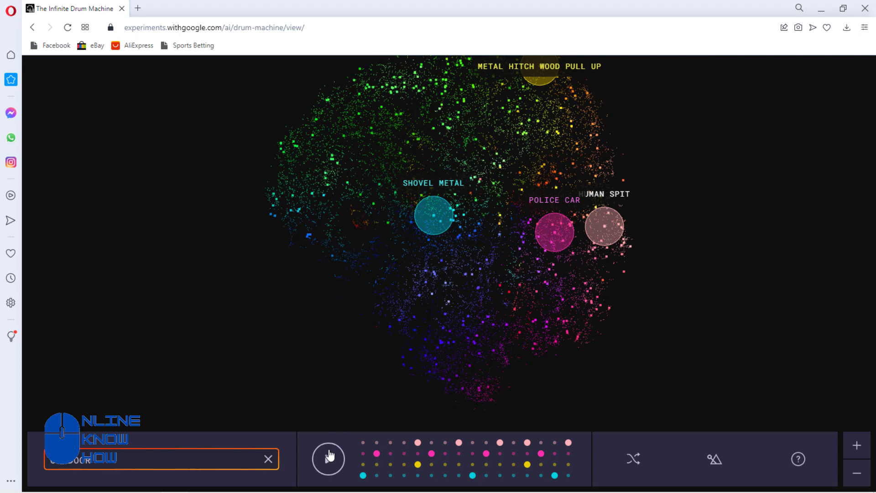
left_click(328, 458)
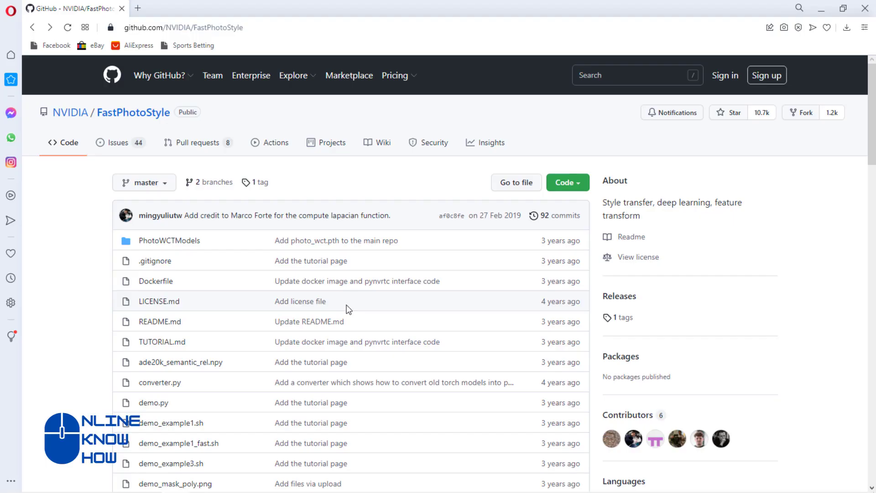
scroll("down", 3)
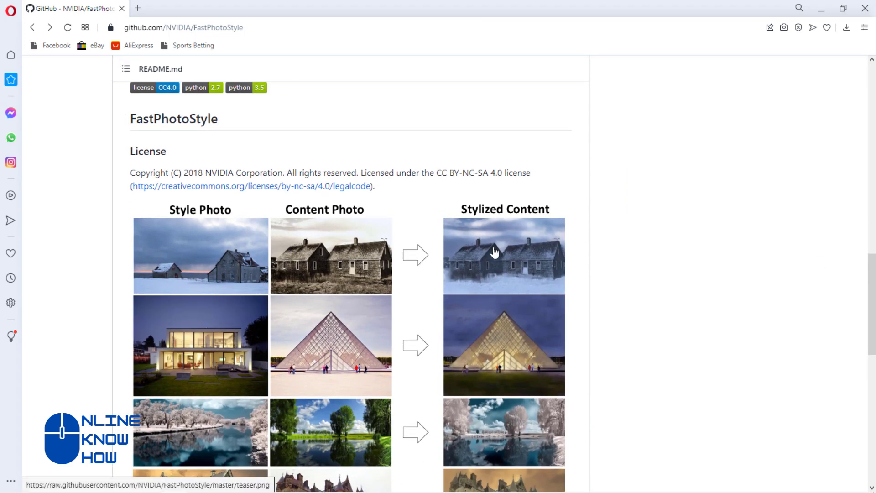
scroll("down", 3)
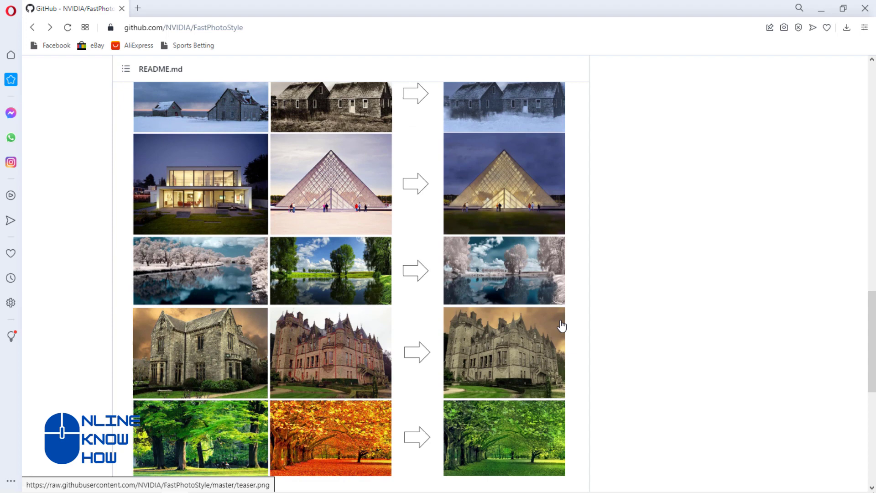
scroll("down", 3)
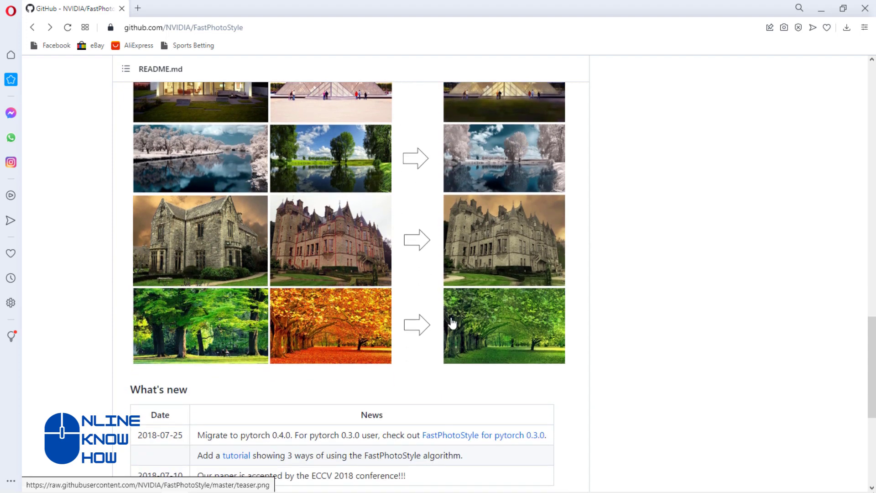
scroll("down", 3)
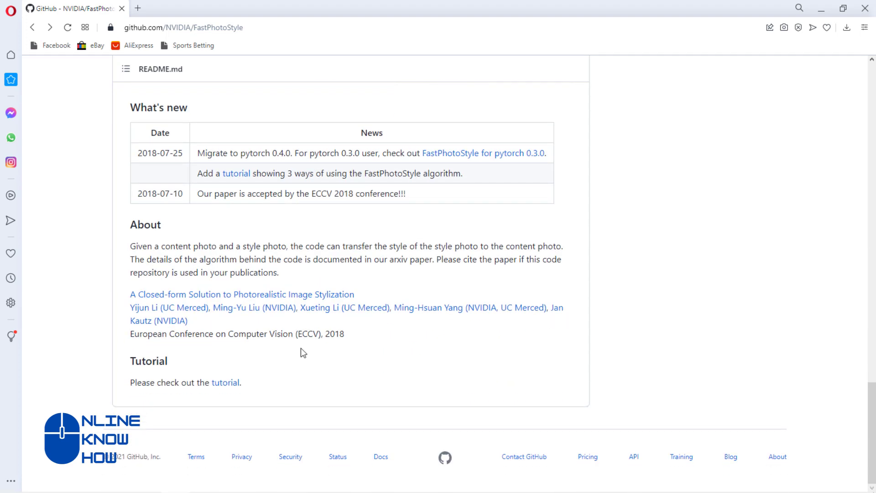
mouse_move(341, 264)
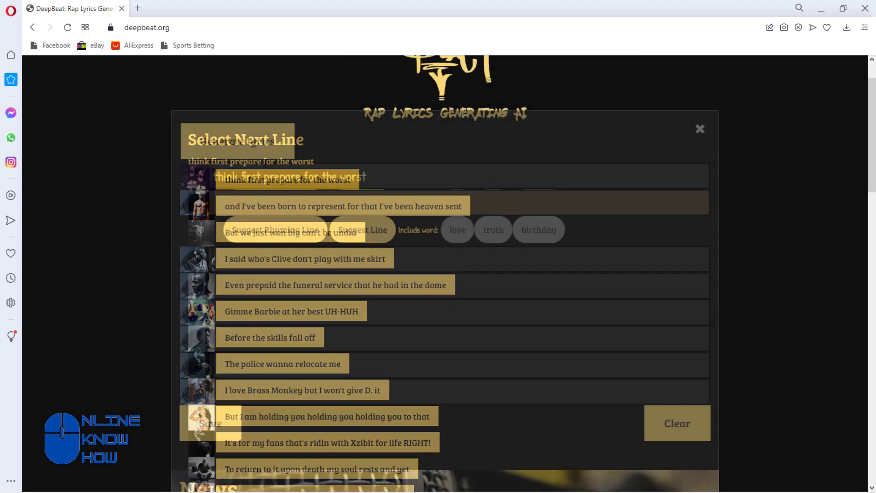
Submit the line 'think first prepare for the worst' and generate lyrics without keywords
left_click(700, 130)
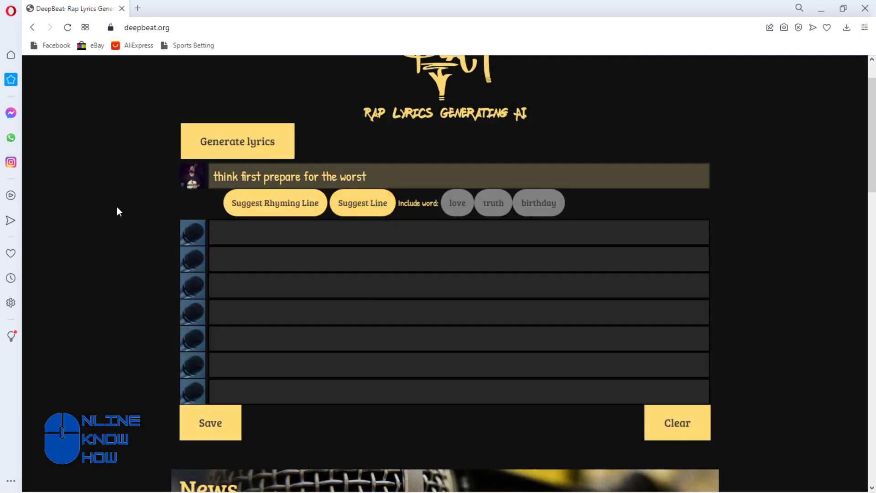
left_click(237, 141)
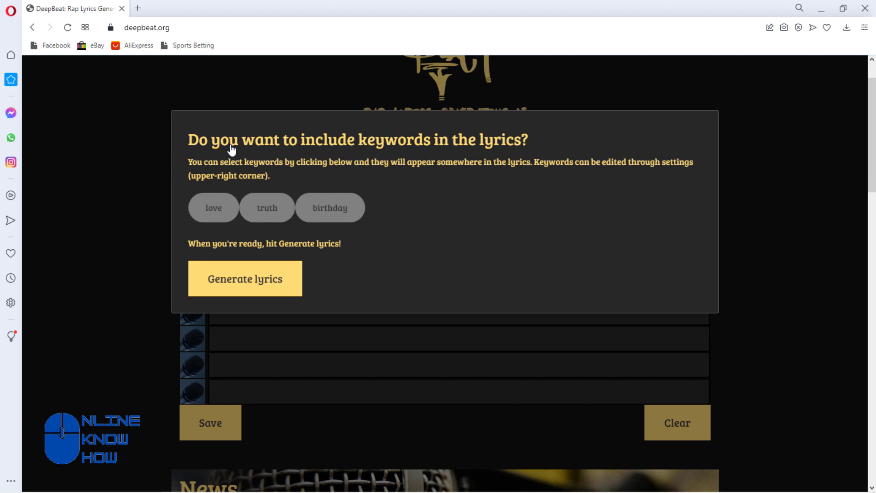
mouse_move(493, 157)
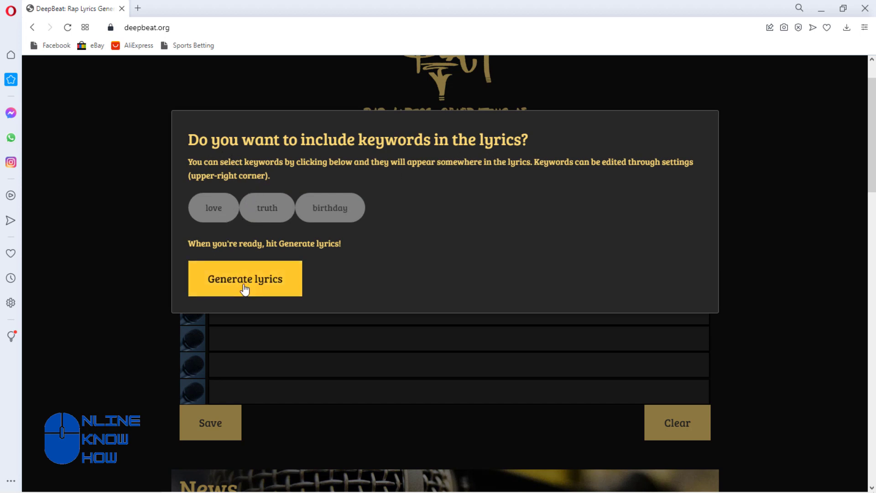
left_click(245, 278)
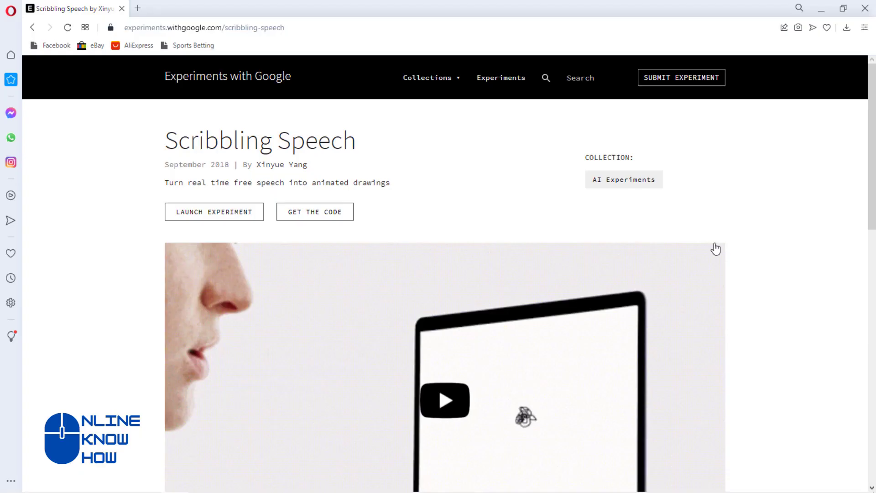
Scroll to and launch the Scribbling Speech experiment
scroll("down", 3)
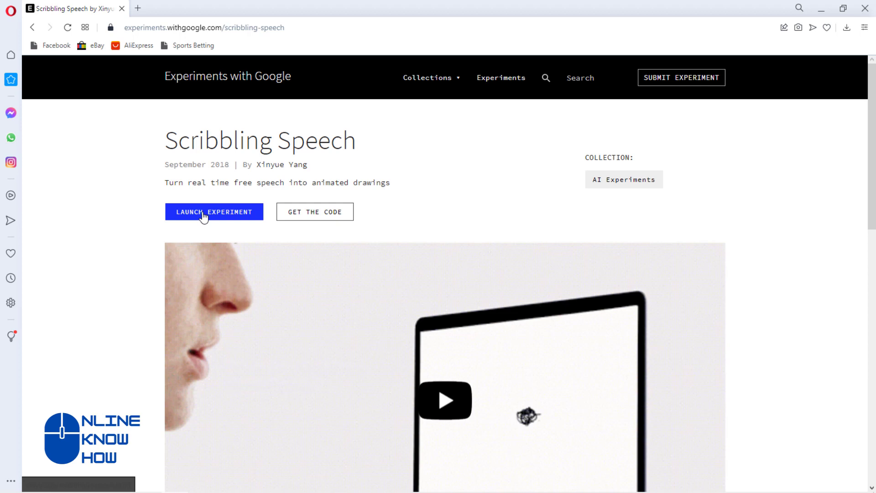
left_click(214, 211)
type("Hw")
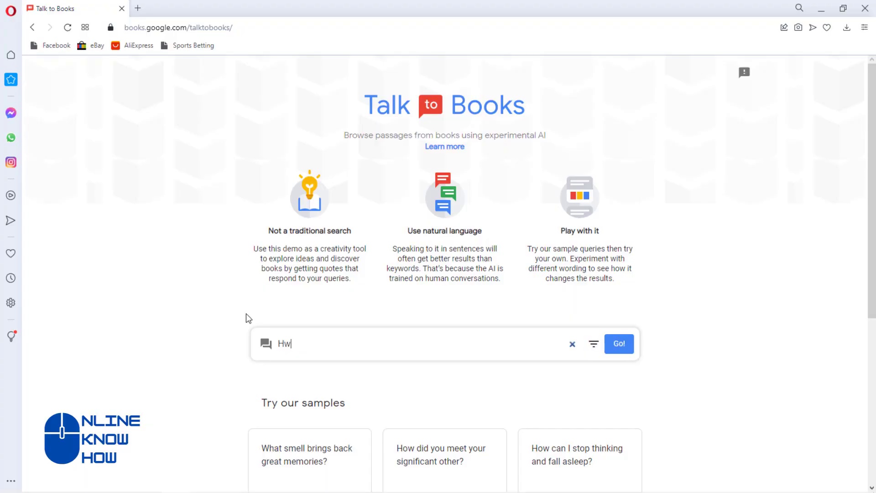
Search 'How to play cheese' and scroll through the returned book passages
type("ow to")
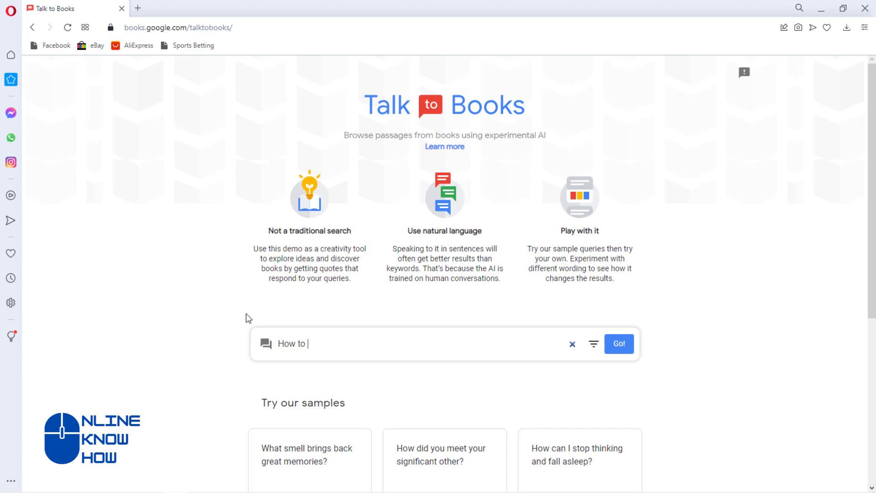
type("play cheese")
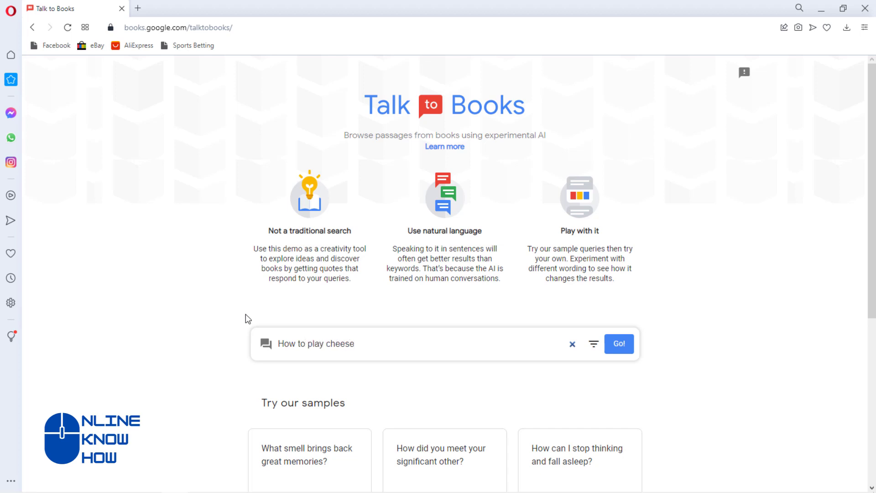
left_click(618, 343)
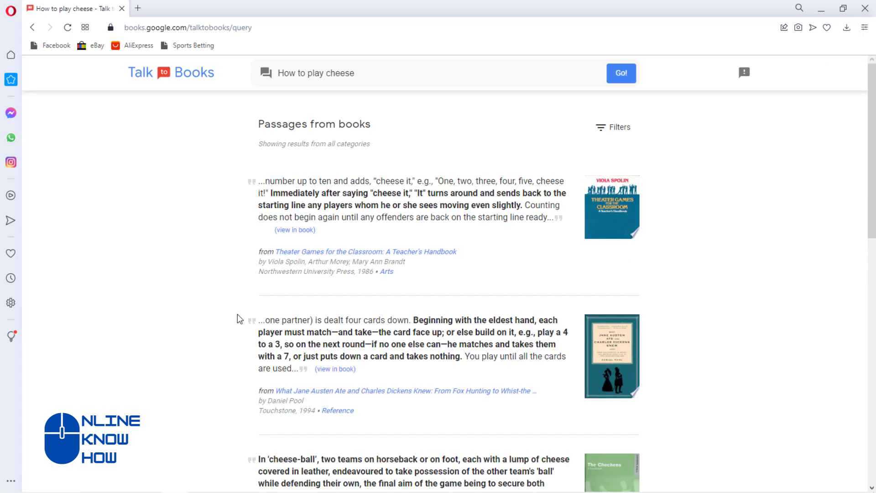
mouse_move(397, 196)
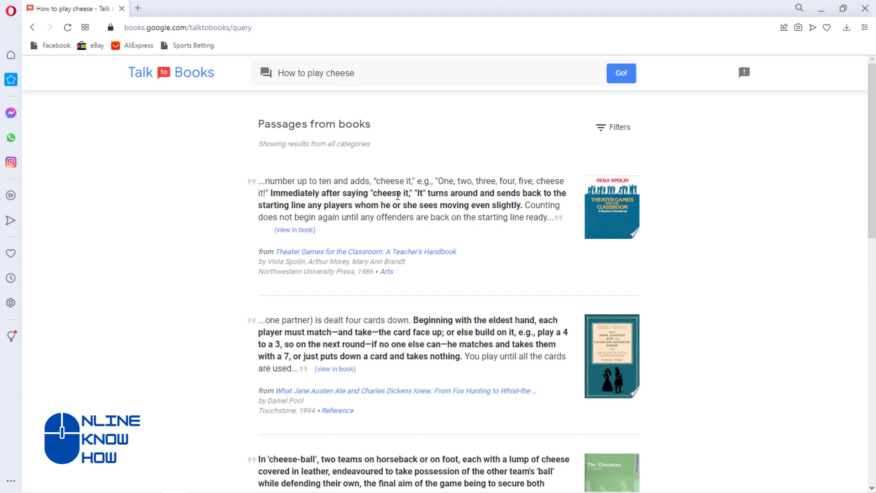
scroll("down", 3)
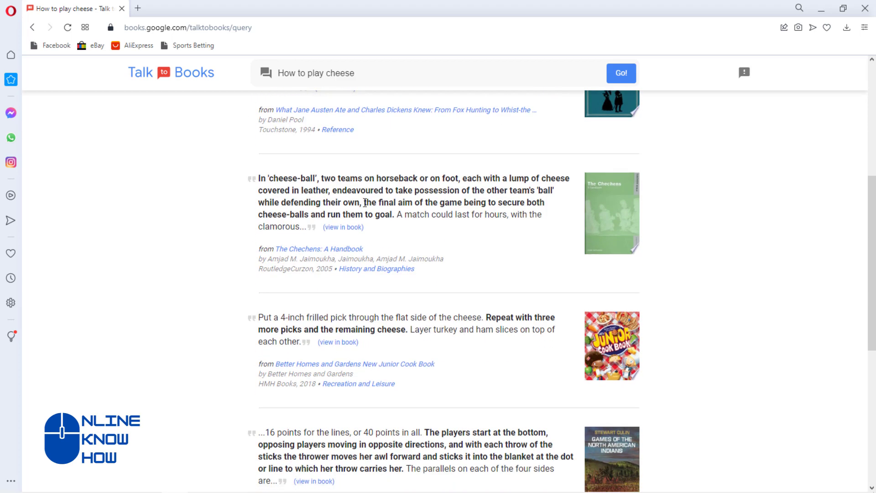
scroll("down", 3)
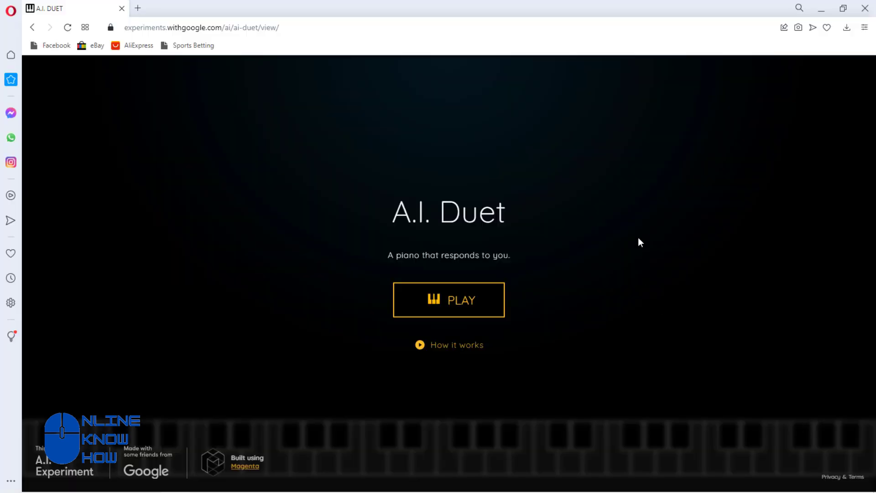
mouse_move(448, 301)
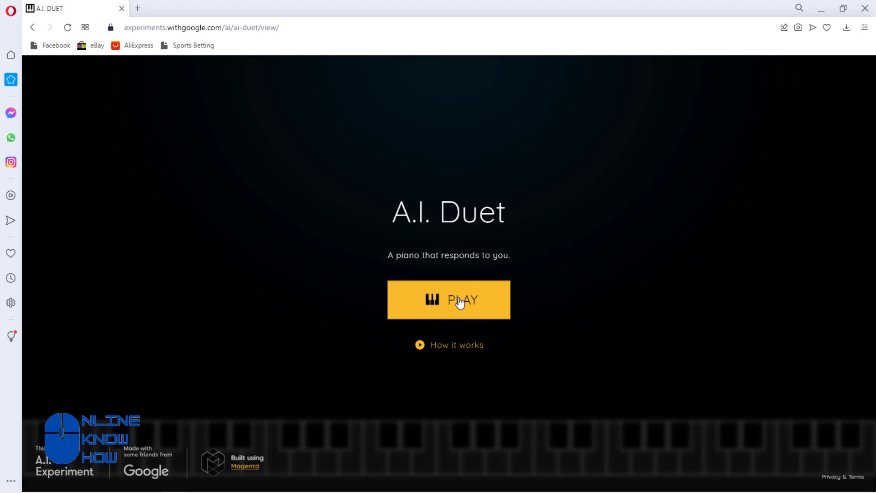
Start A.I. Duet and play three piano notes for the AI to answer
left_click(449, 299)
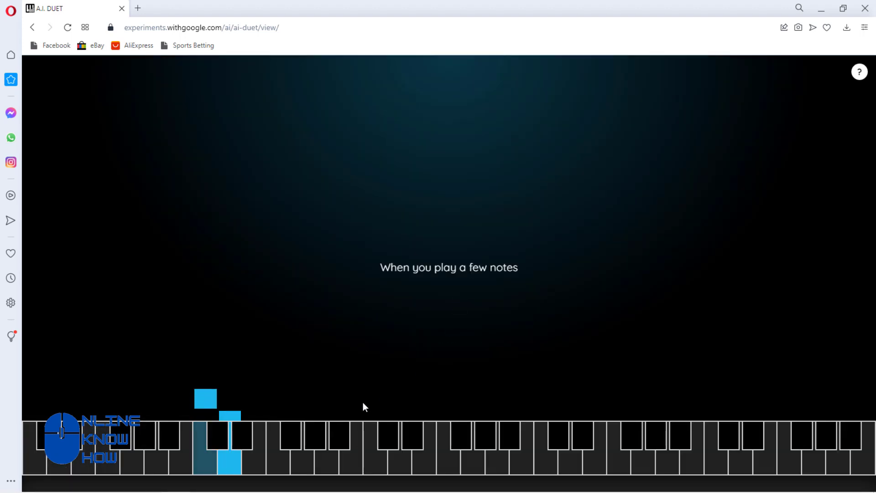
left_click(556, 436)
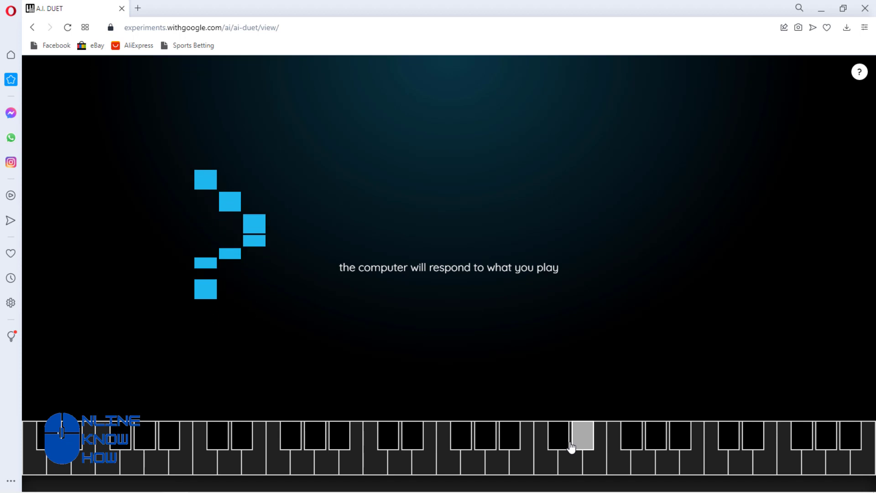
left_click(241, 448)
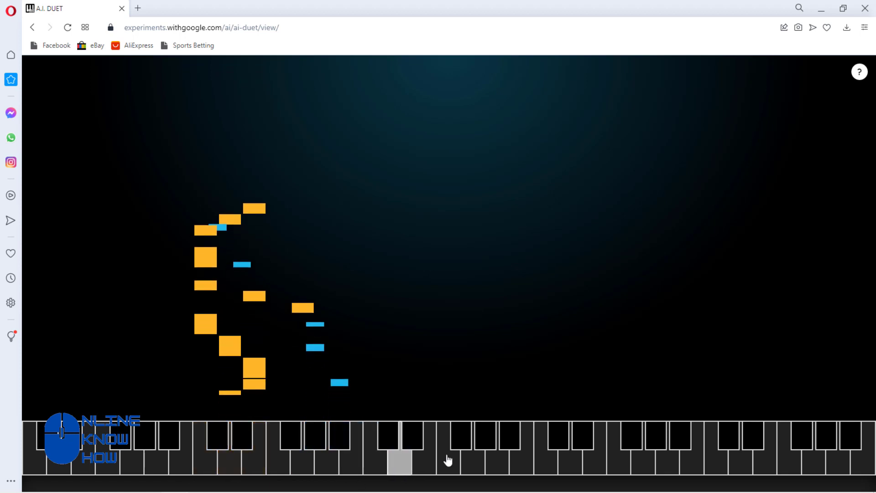
left_click(511, 436)
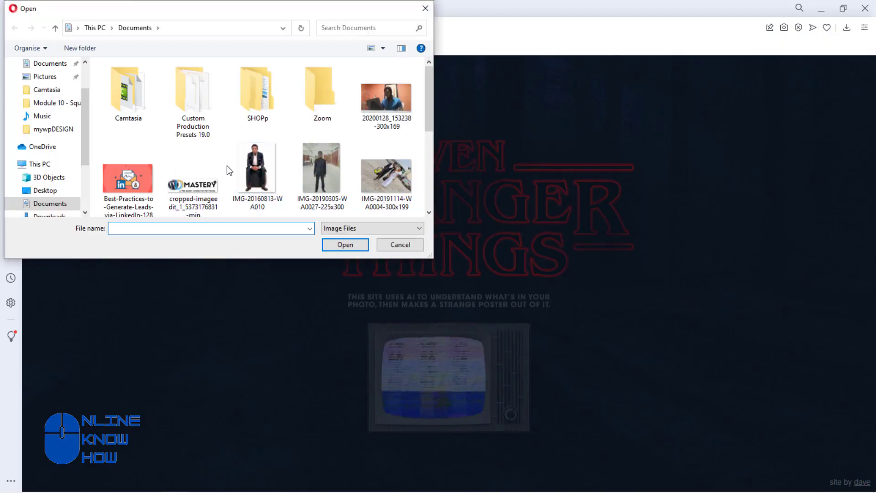
Select IMG-20160813-WA010 in the Open dialog and upload it
left_click(256, 165)
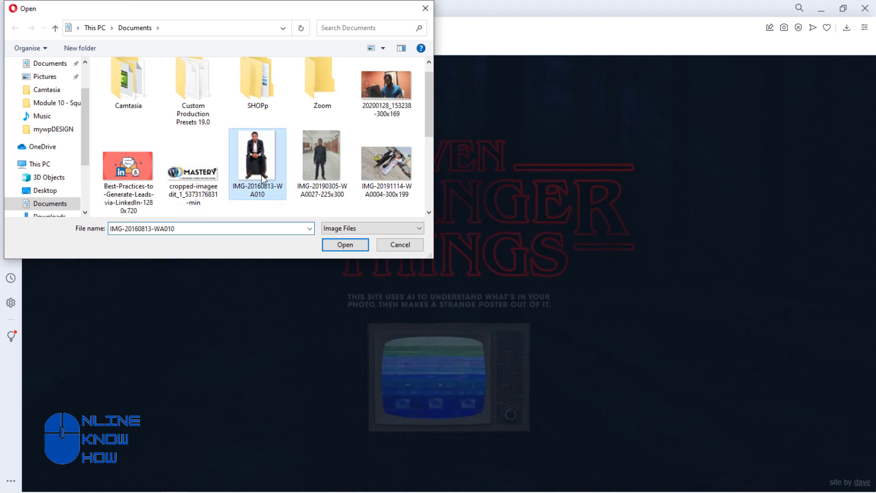
left_click(345, 244)
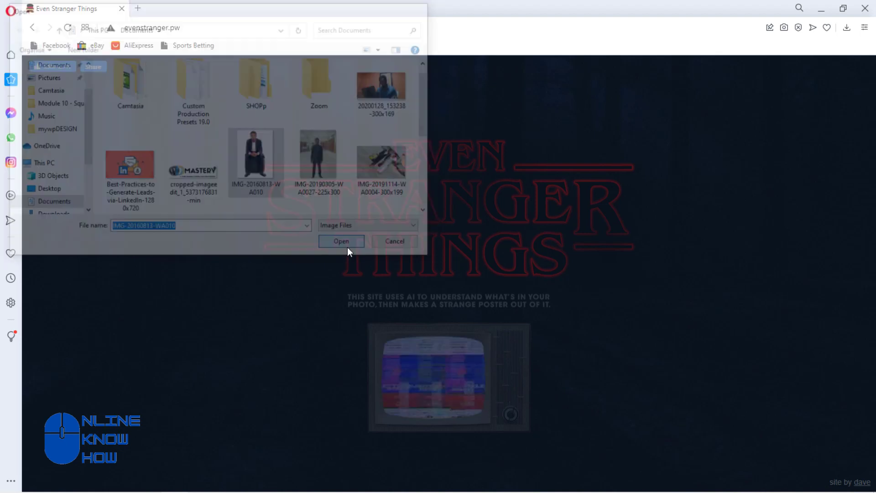
left_click(341, 241)
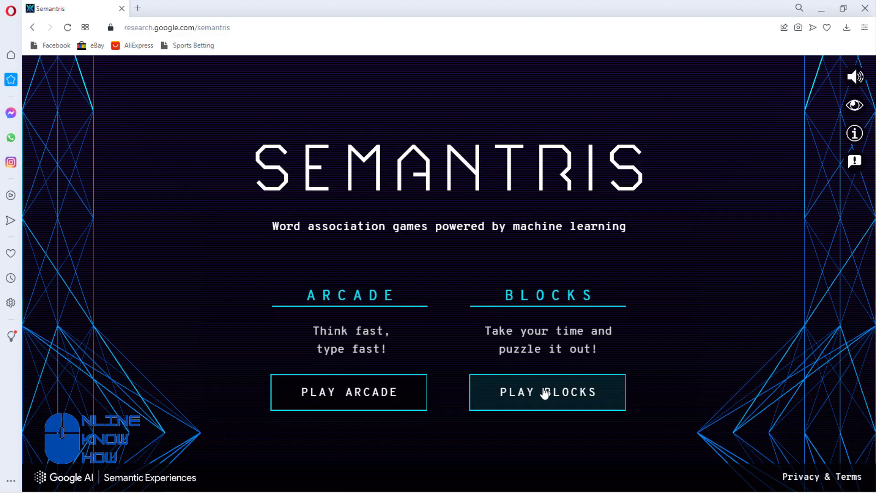
Start Arcade mode and type 'con' as an association for Pillow
left_click(547, 392)
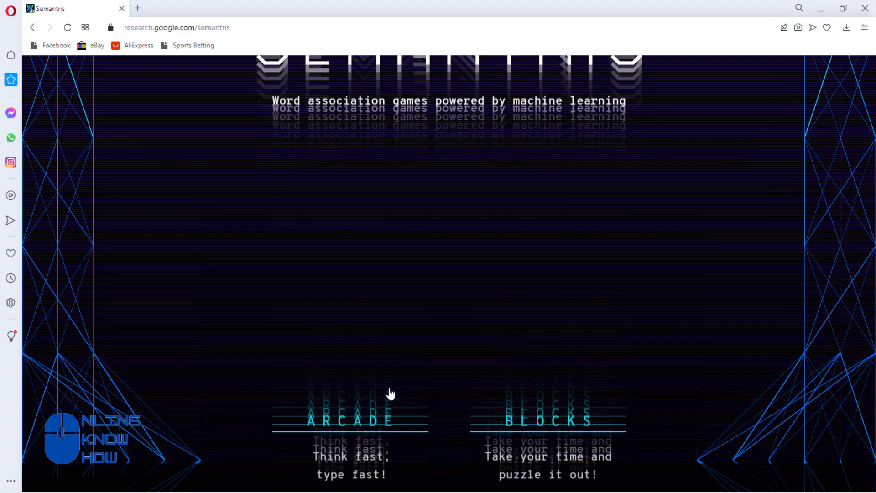
left_click(350, 420)
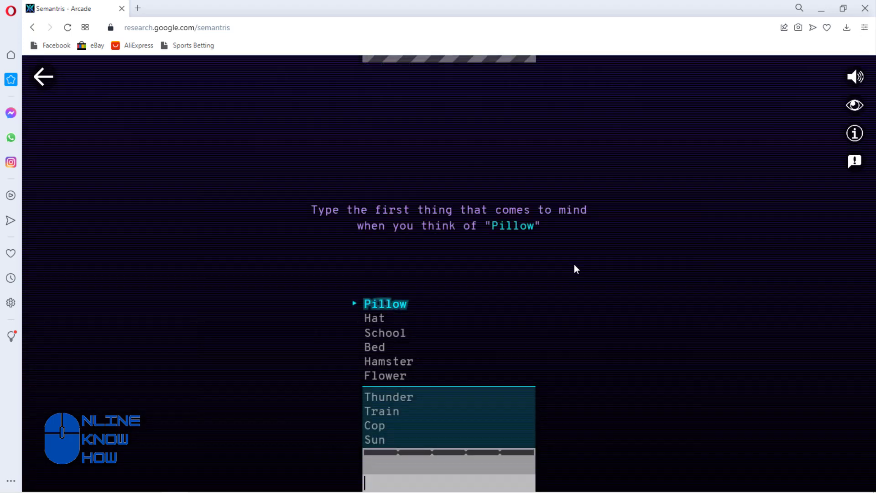
mouse_move(412, 236)
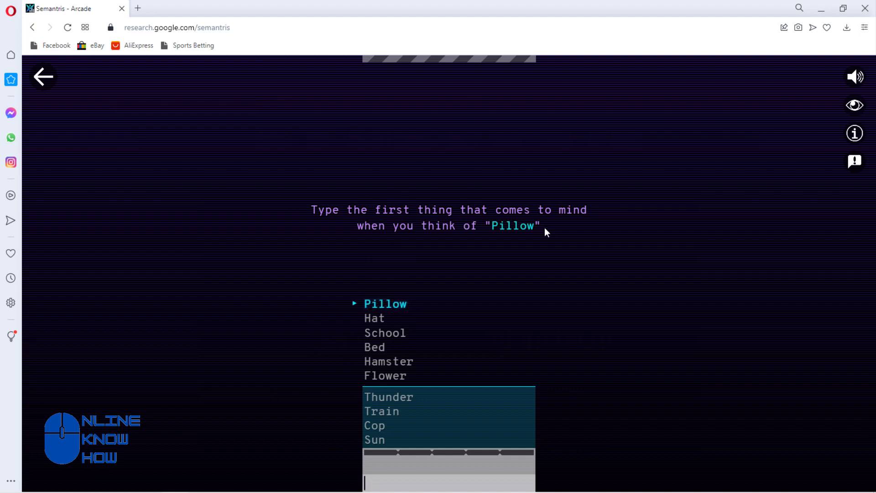
type("con")
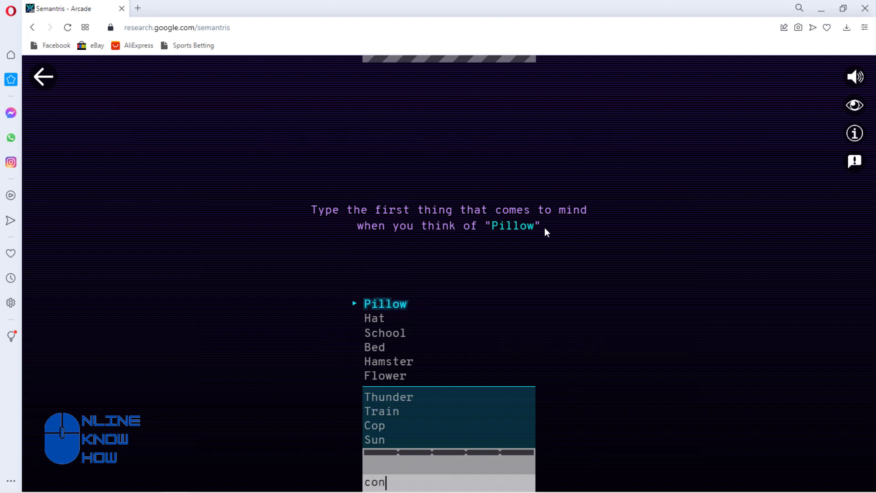
key("backspace")
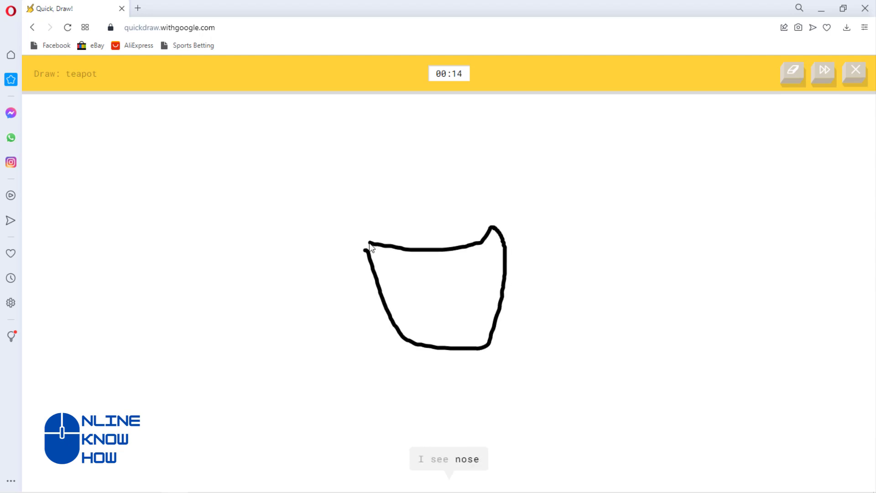
Draw the teapot's rim and spout, then accept the blackberry challenge
left_click_drag(372, 248, 545, 211)
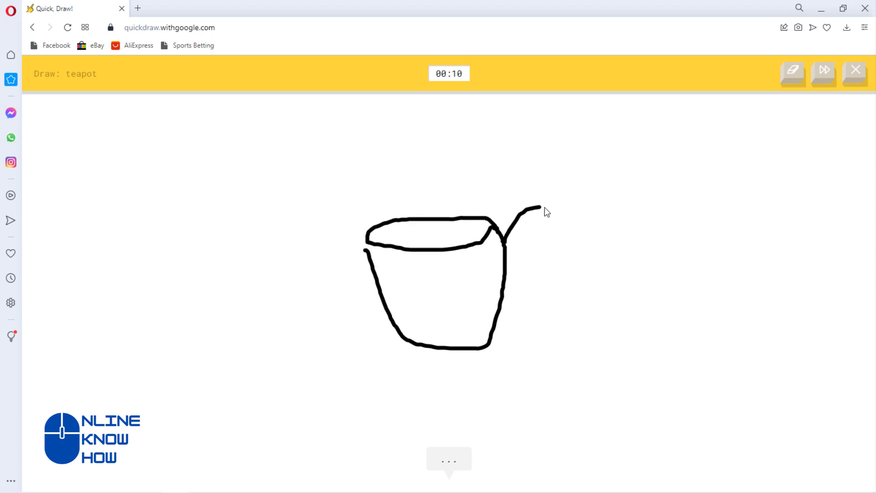
left_click_drag(537, 209, 505, 274)
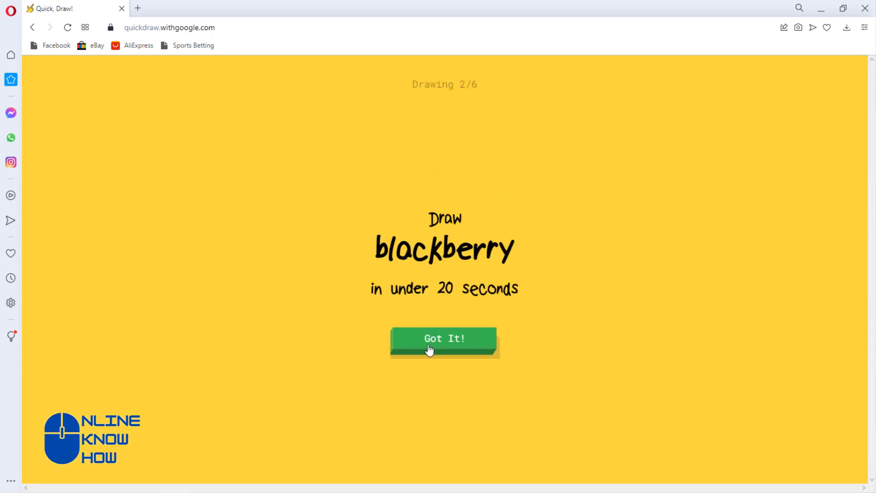
left_click(444, 338)
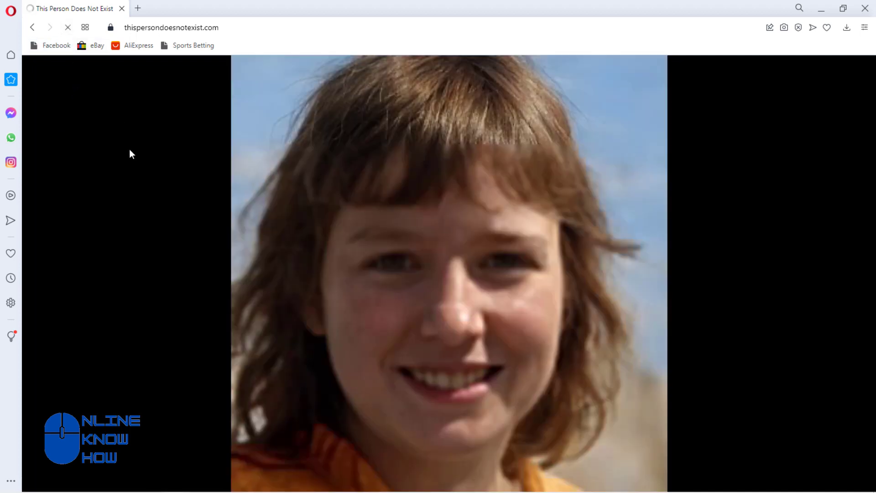
Reload thispersondoesnotexist.com four times to view new generated faces
left_click(68, 27)
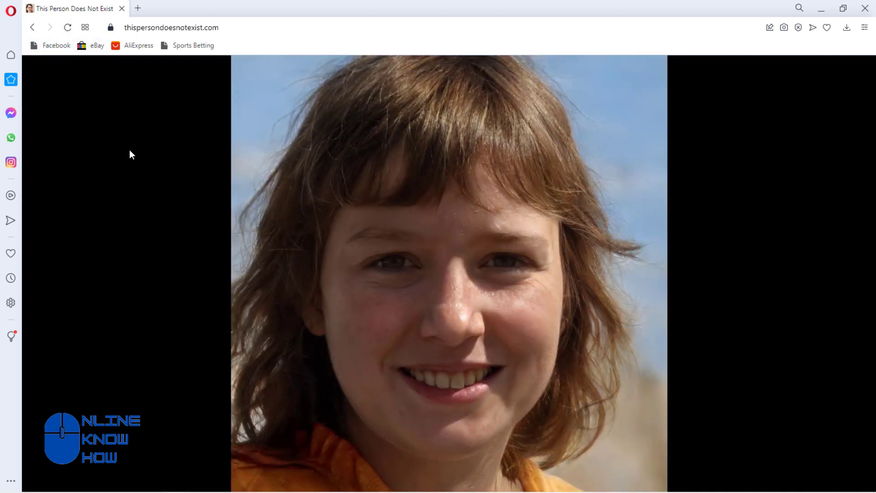
left_click(67, 27)
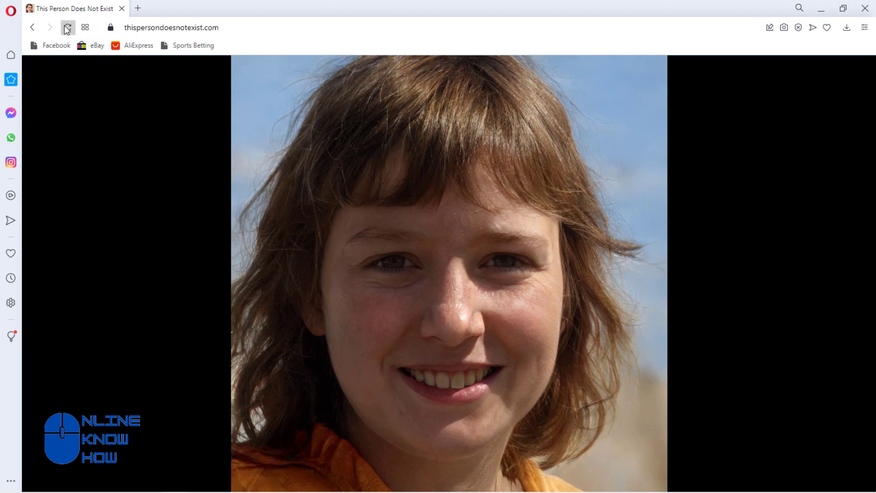
left_click(67, 27)
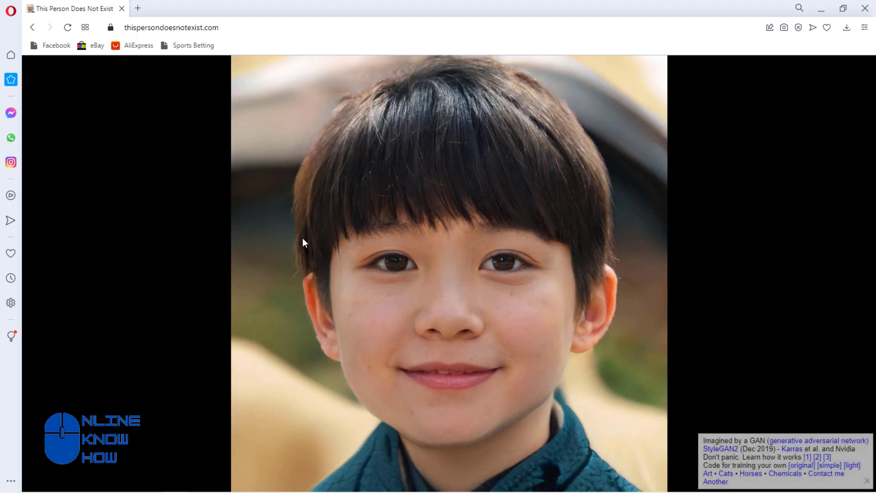
mouse_move(63, 87)
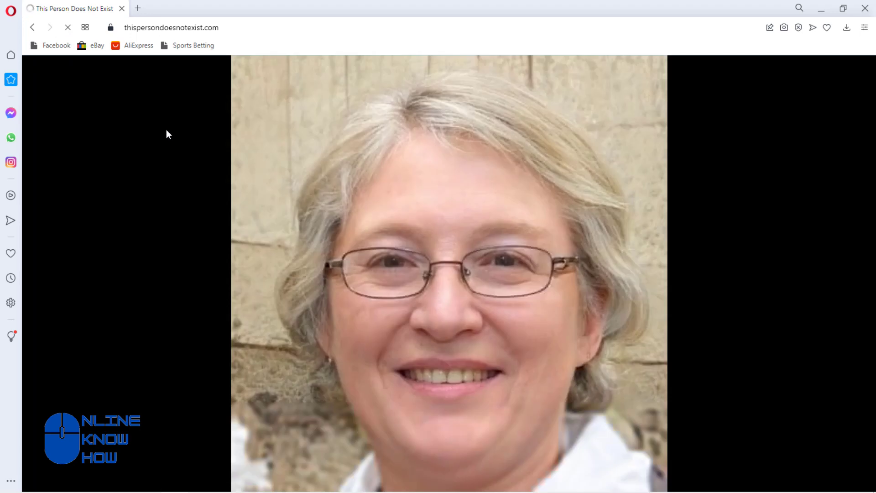
left_click(67, 27)
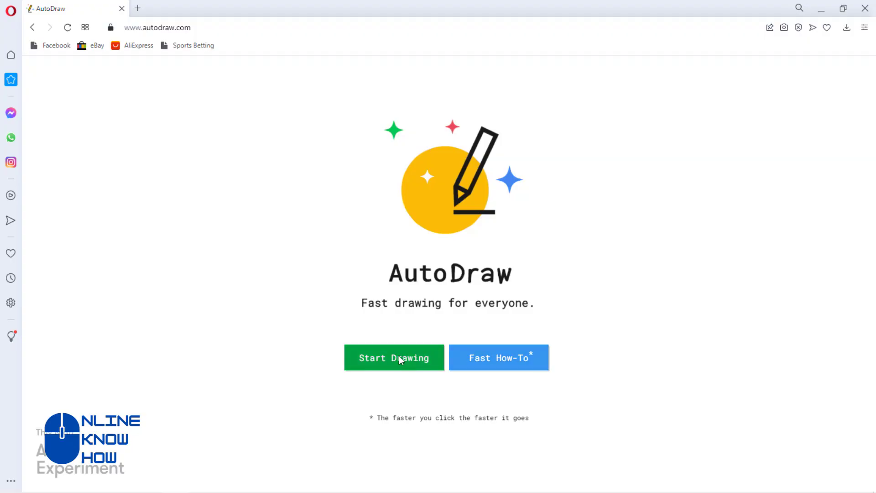
Draw a house with a door on a blank AutoDraw canvas, colour it red, then select Shape and Fill
left_click(394, 358)
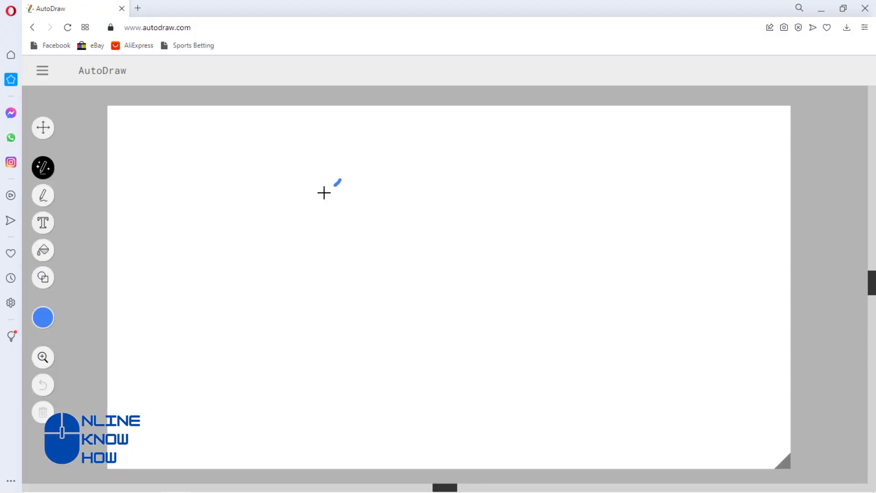
left_click_drag(250, 226, 657, 261)
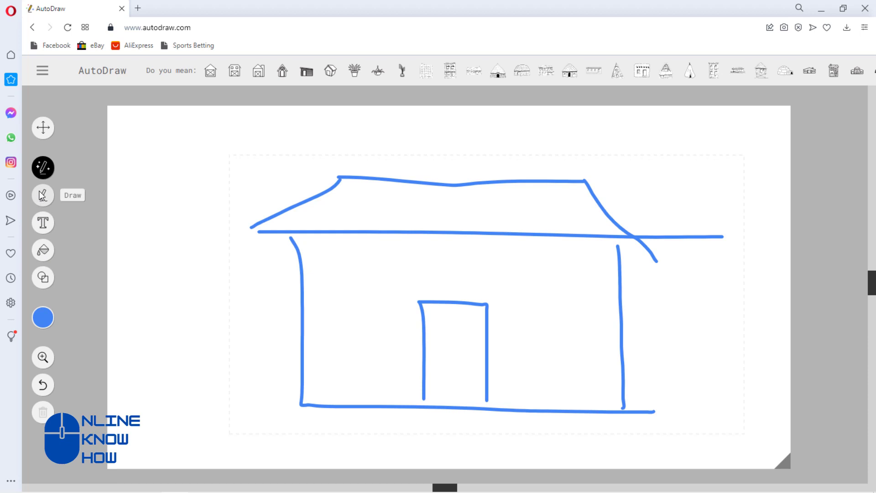
left_click(43, 318)
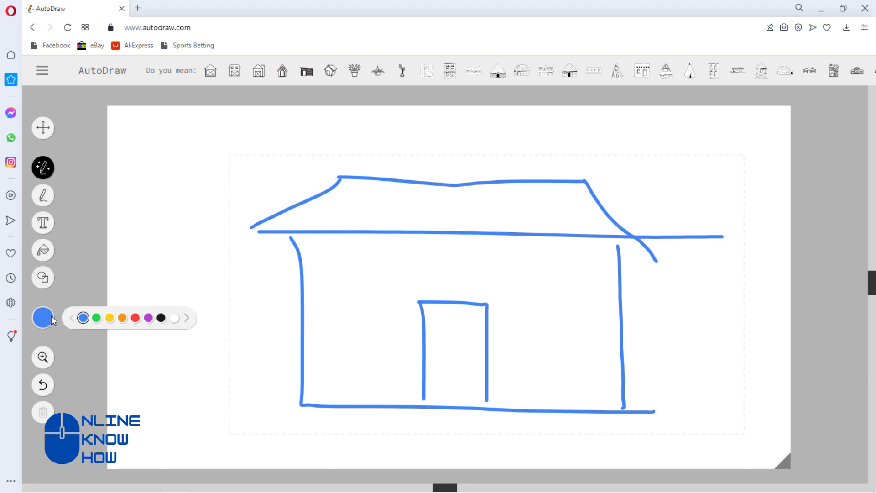
left_click(135, 317)
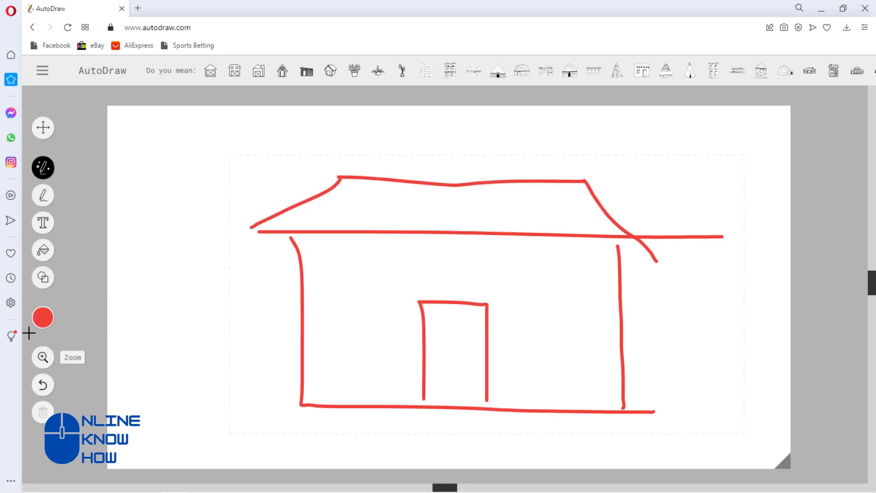
left_click(43, 278)
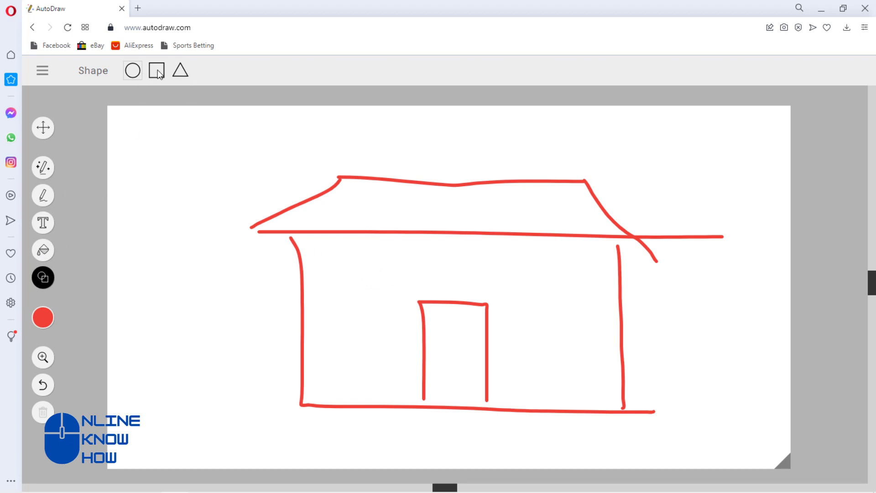
mouse_move(42, 250)
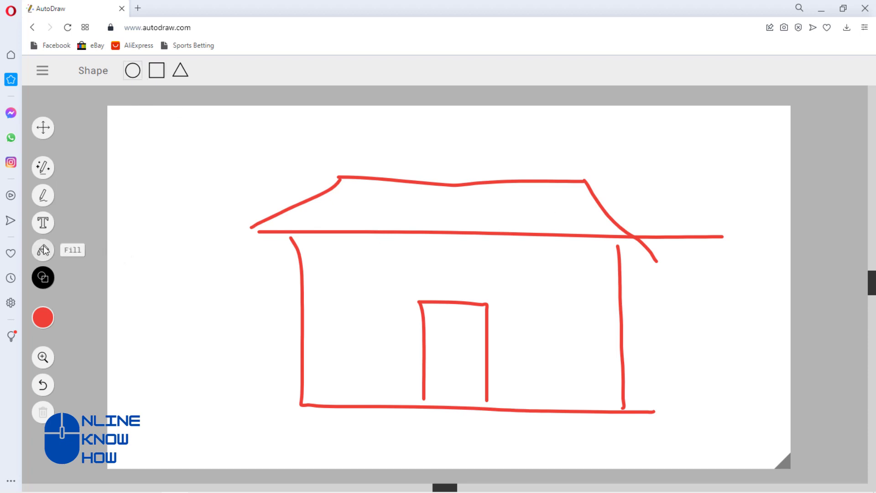
left_click(43, 249)
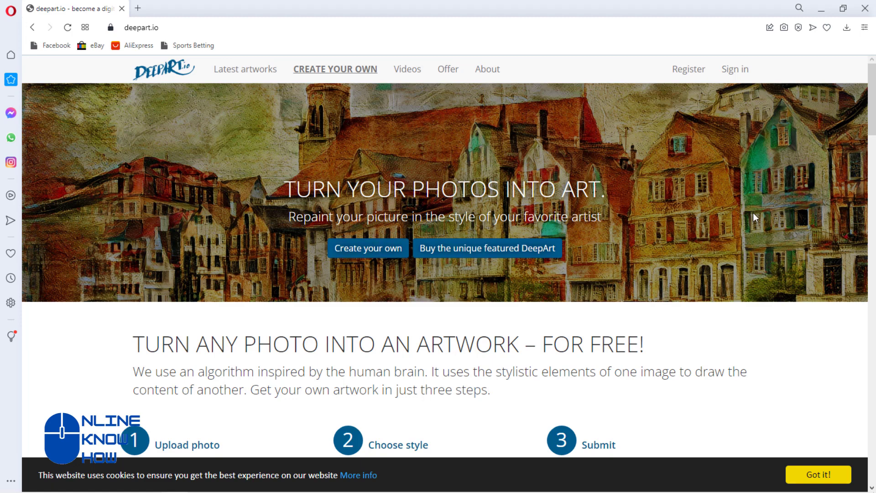
Scroll the DeepArt.io homepage past the three how-it-works steps to the Get Some Inspiration gallery
scroll("down", 3)
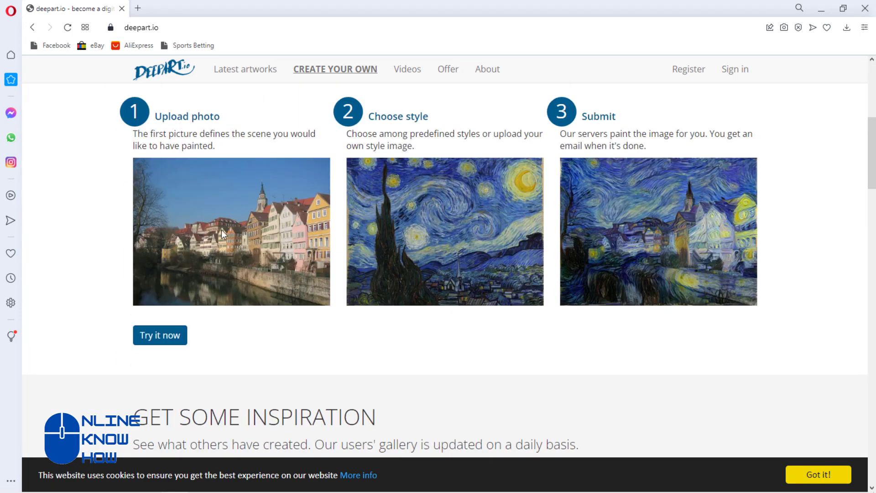
mouse_move(390, 119)
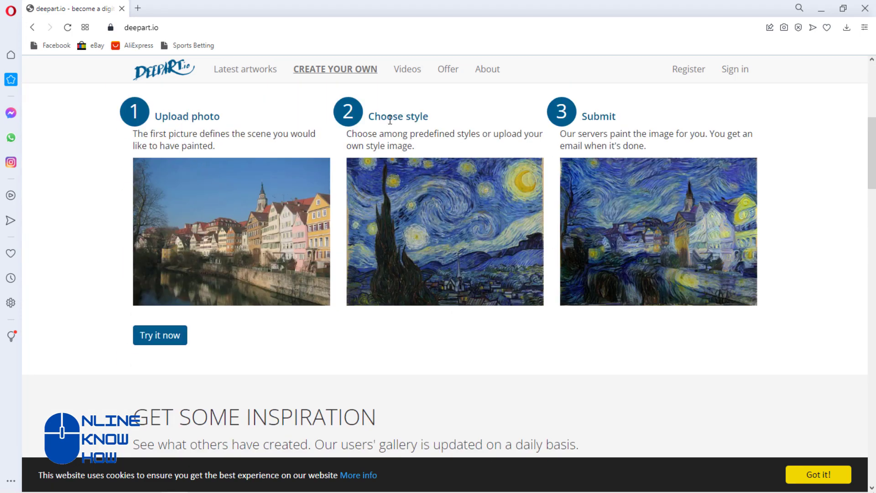
scroll("down", 3)
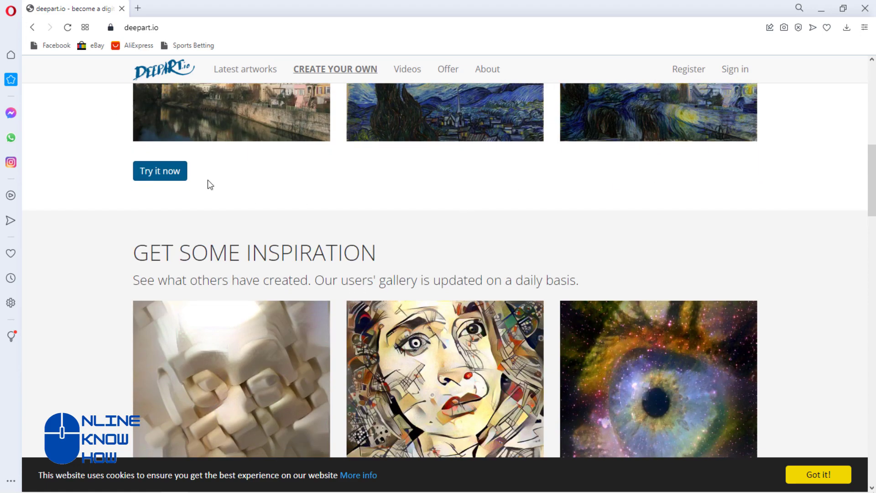
scroll("down", 3)
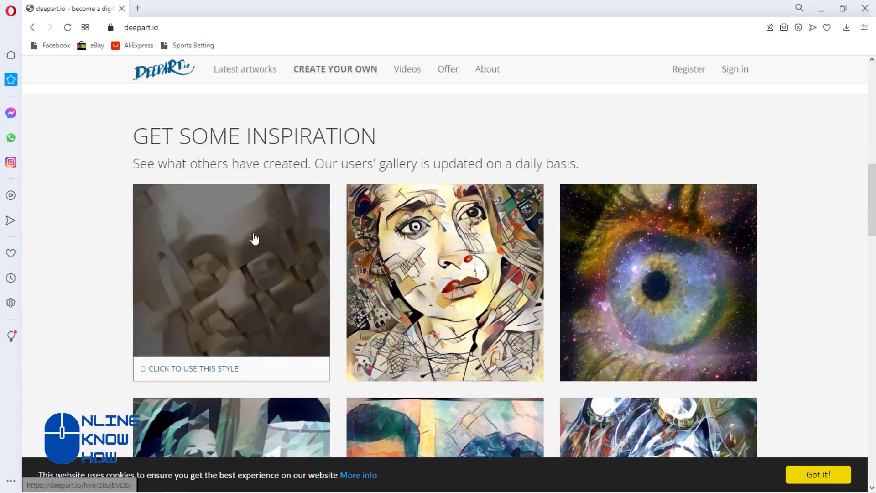
scroll("down", 3)
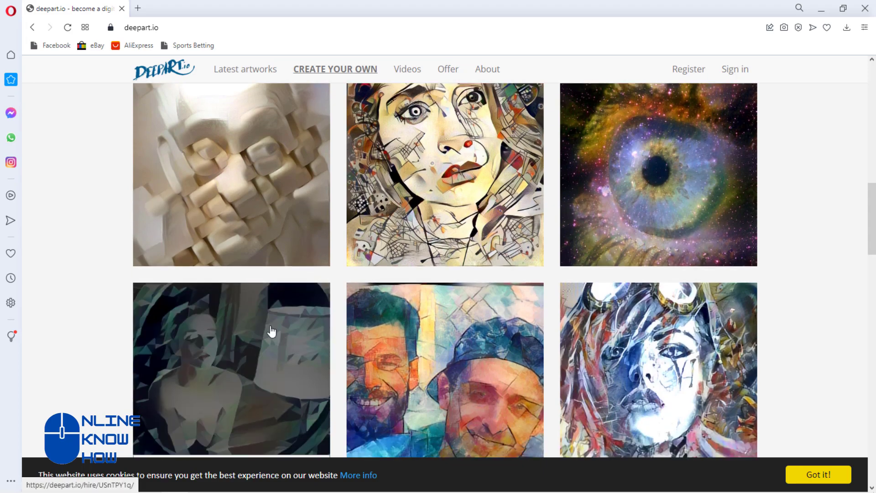
scroll("down", 3)
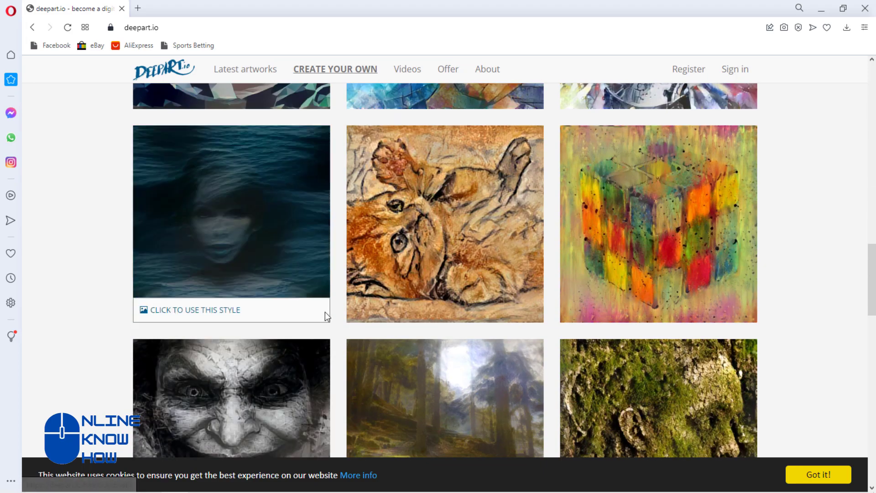
scroll("down", 3)
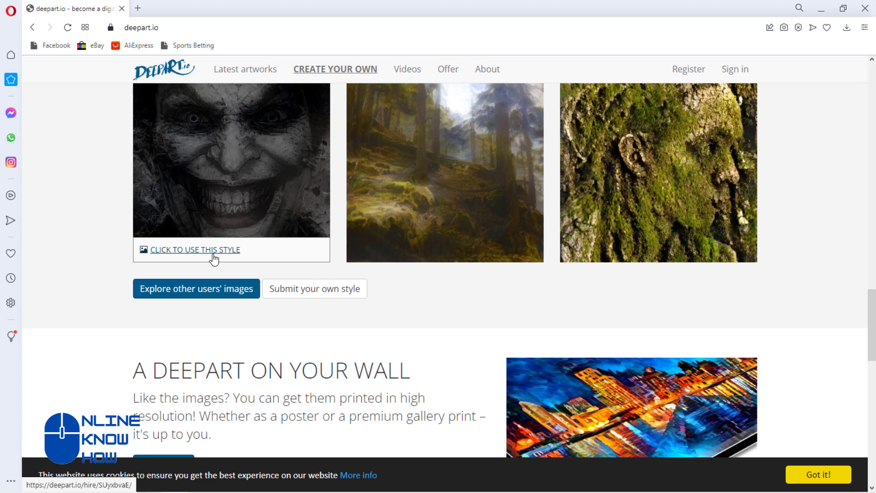
scroll("down", 3)
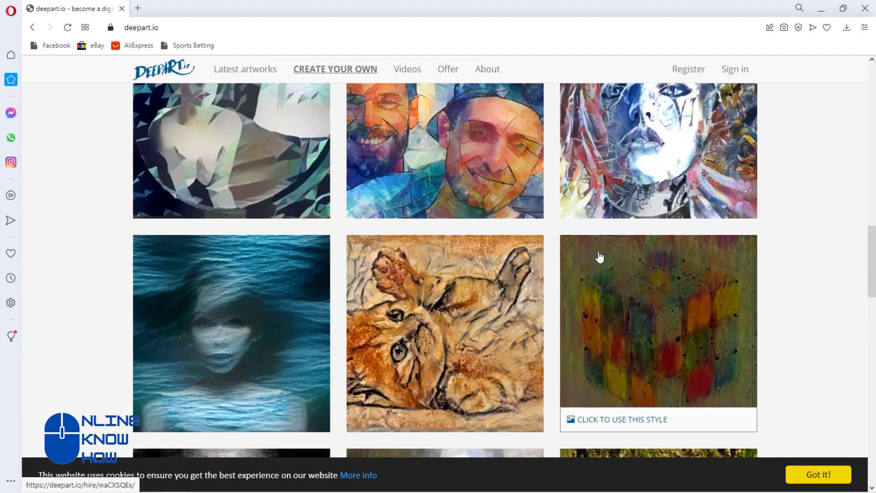
scroll("up", 3)
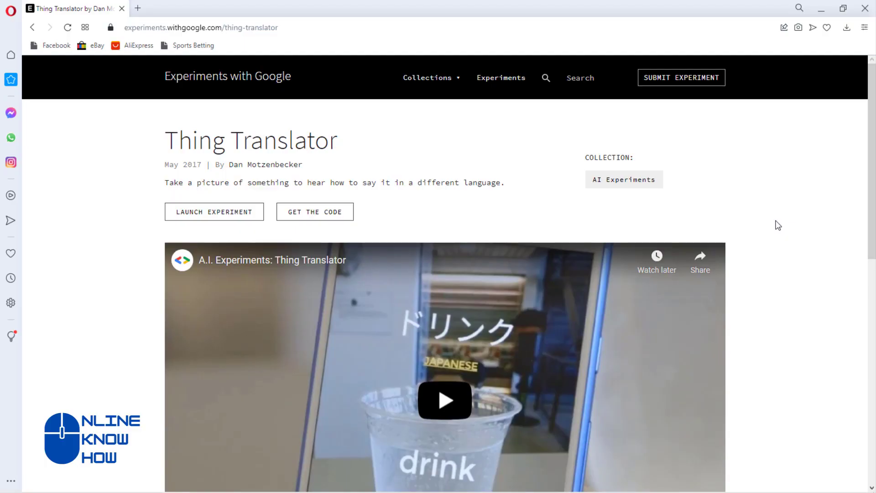
Play the Thing Translator YouTube intro video and pause it at 0:08
scroll("down", 3)
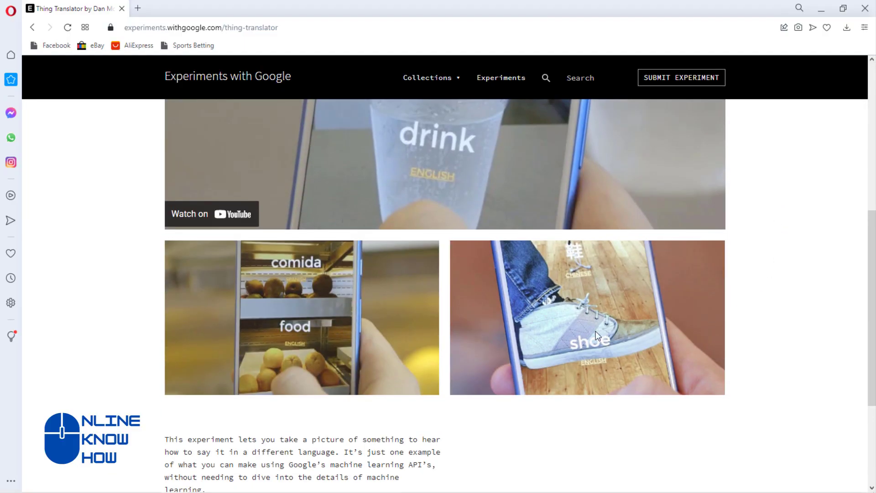
mouse_move(317, 319)
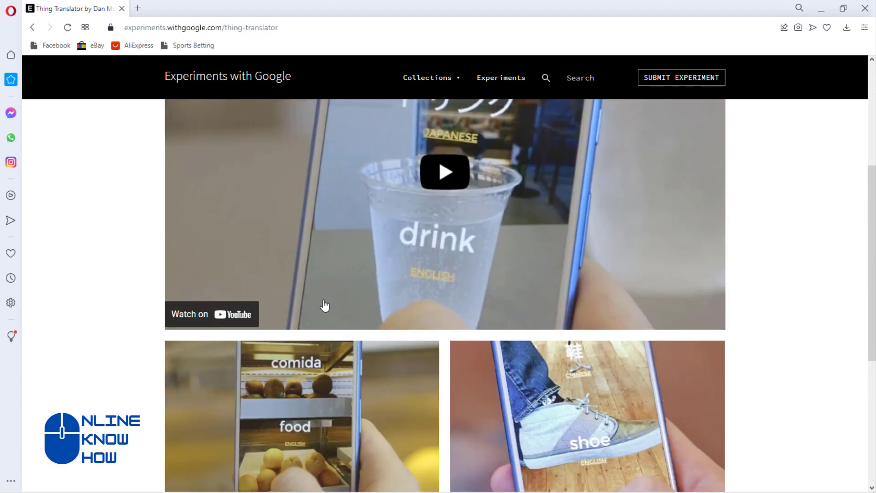
left_click(444, 172)
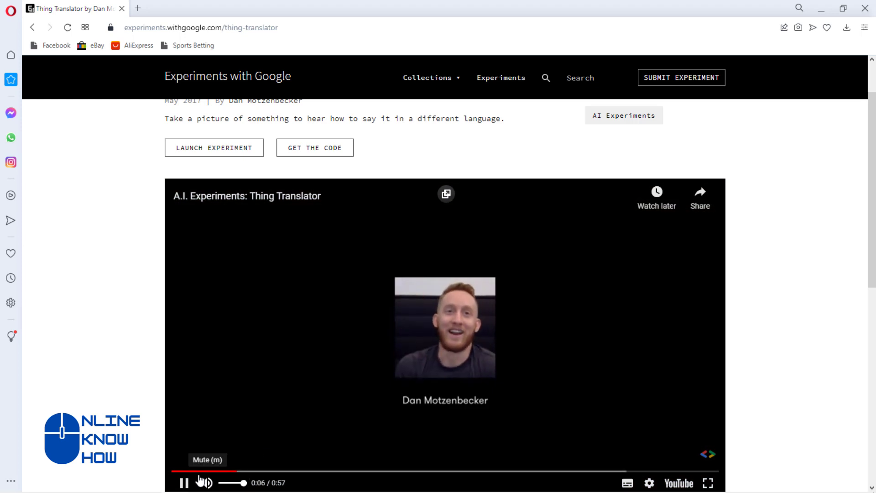
left_click(184, 483)
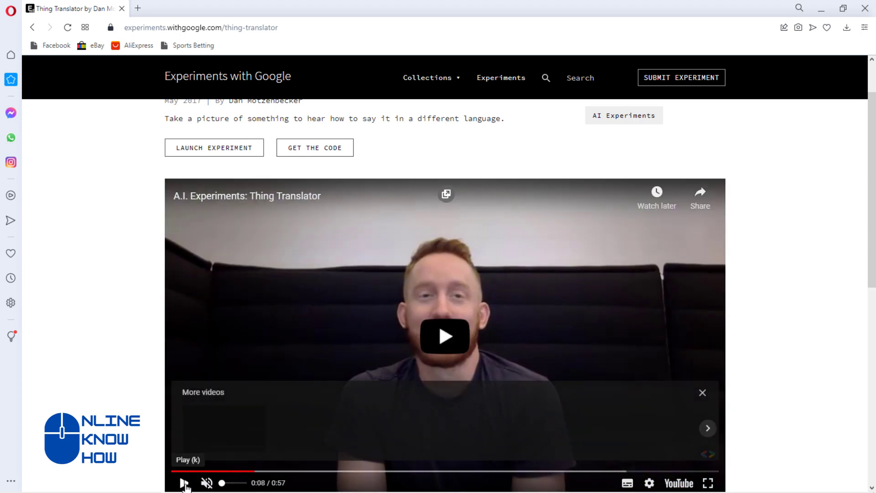